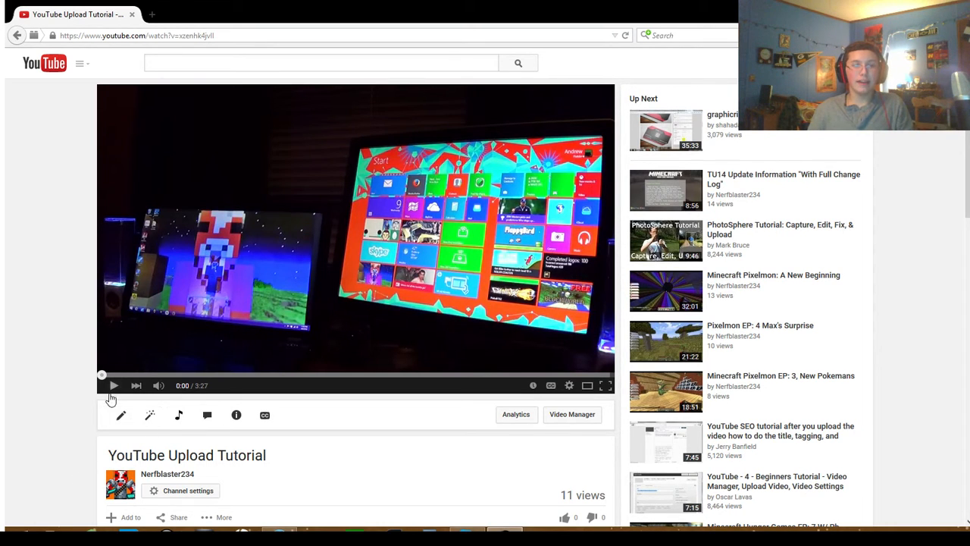
mouse_move(607, 385)
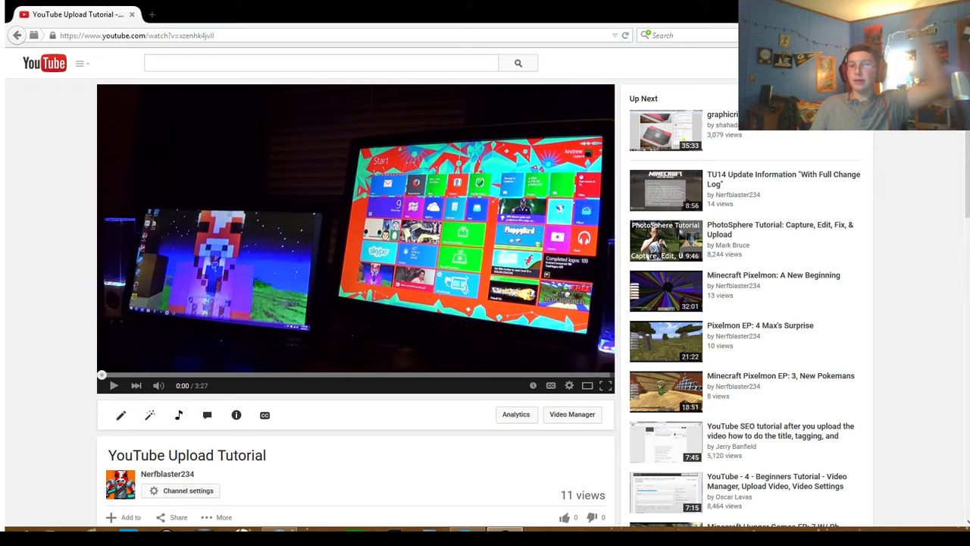
mouse_move(574, 471)
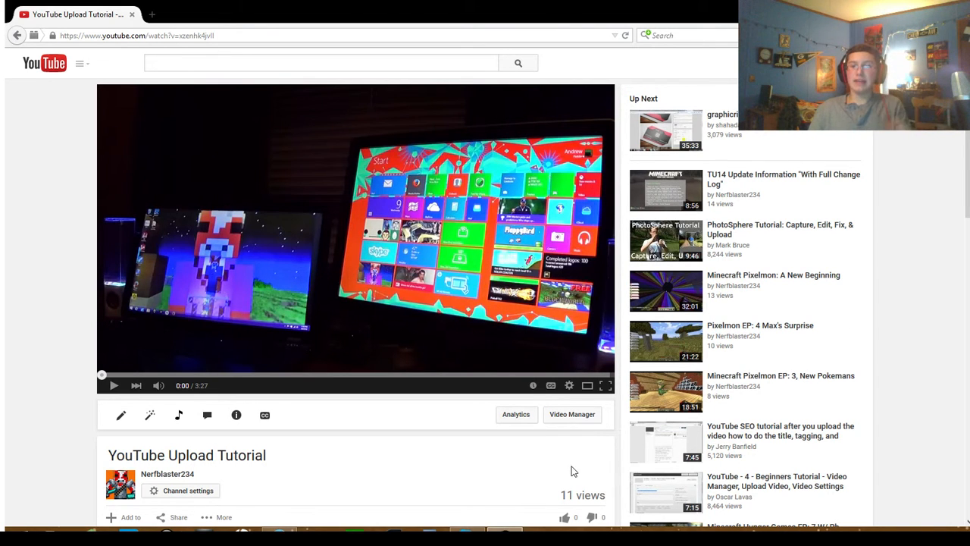
Watch the YouTube Upload Tutorial video in fullscreen mode
click(606, 385)
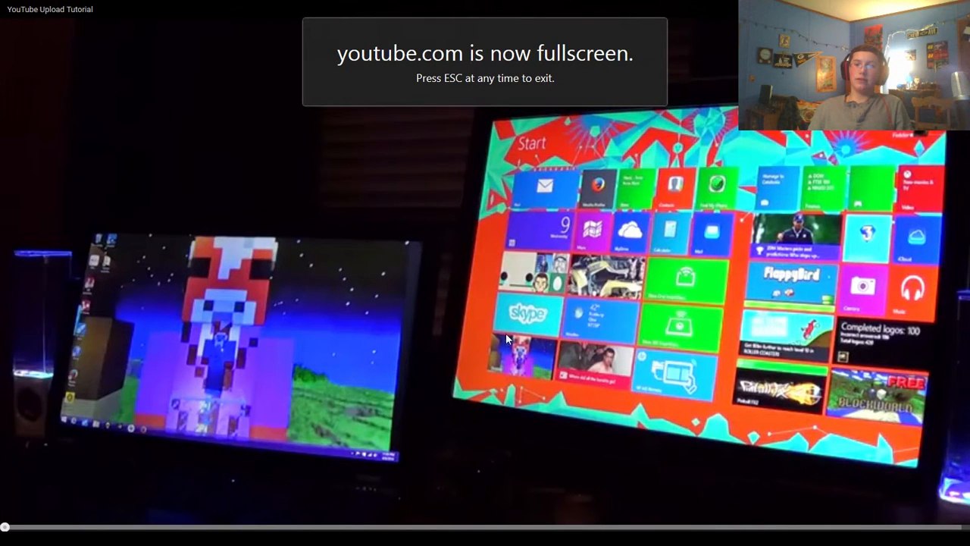
mouse_move(11, 318)
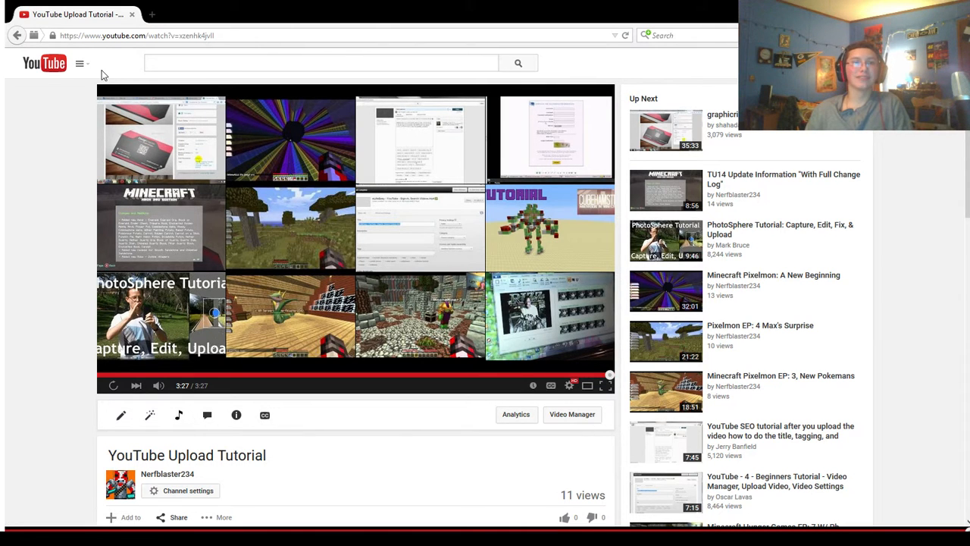
Navigate via the guide menu to the Nerfblaster234 channel page showing 61 subscribers
click(79, 63)
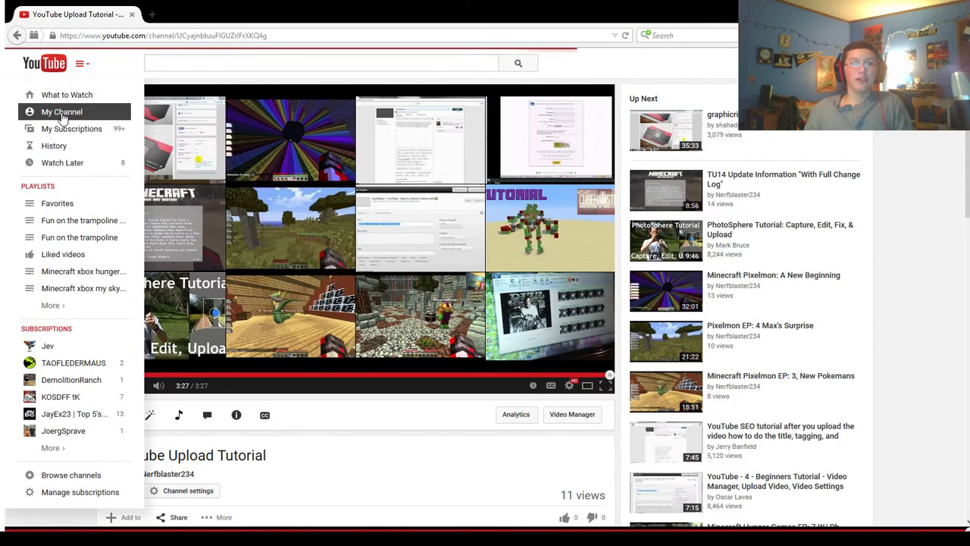
click(62, 111)
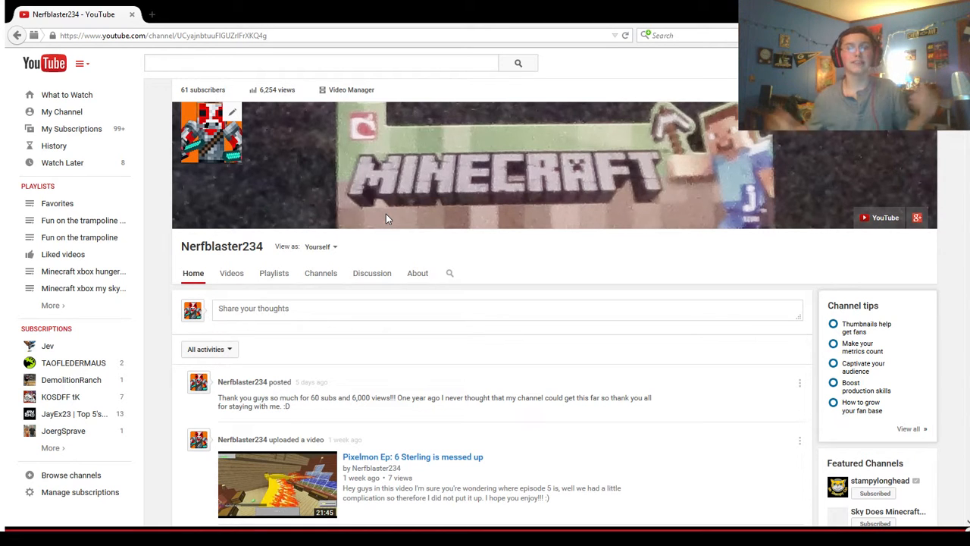
mouse_move(413, 214)
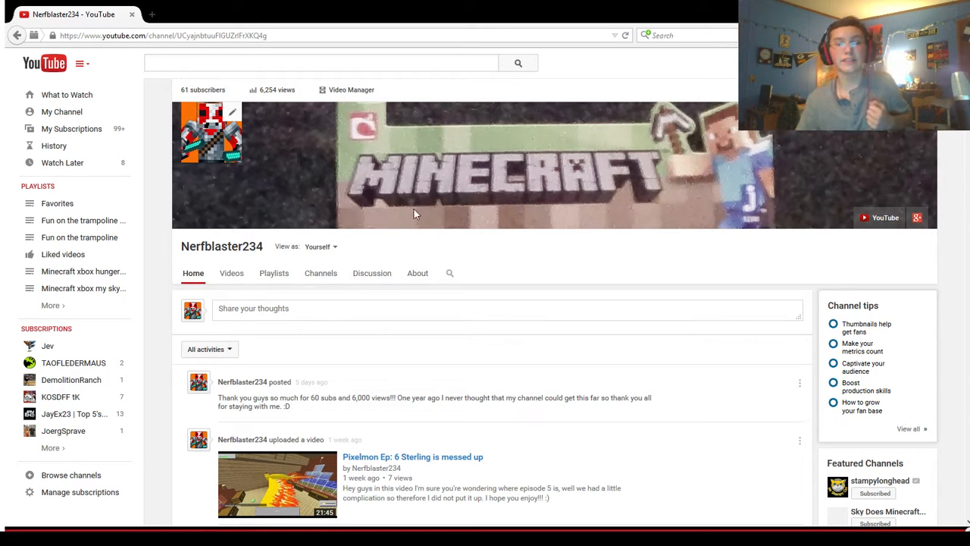